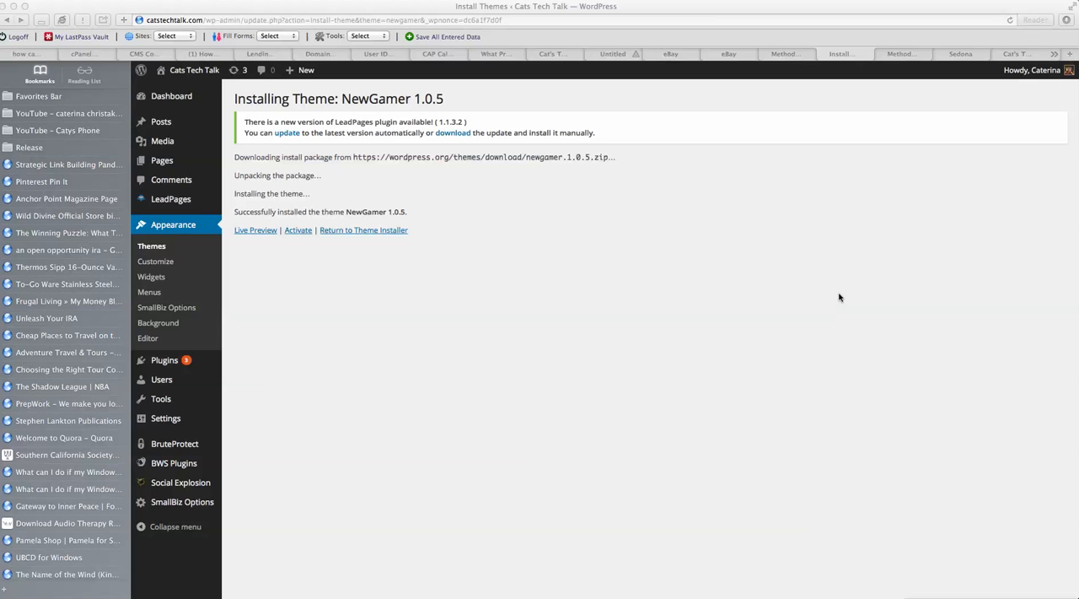
{"action": "mouse_move", "coordinate": [509, 131]}
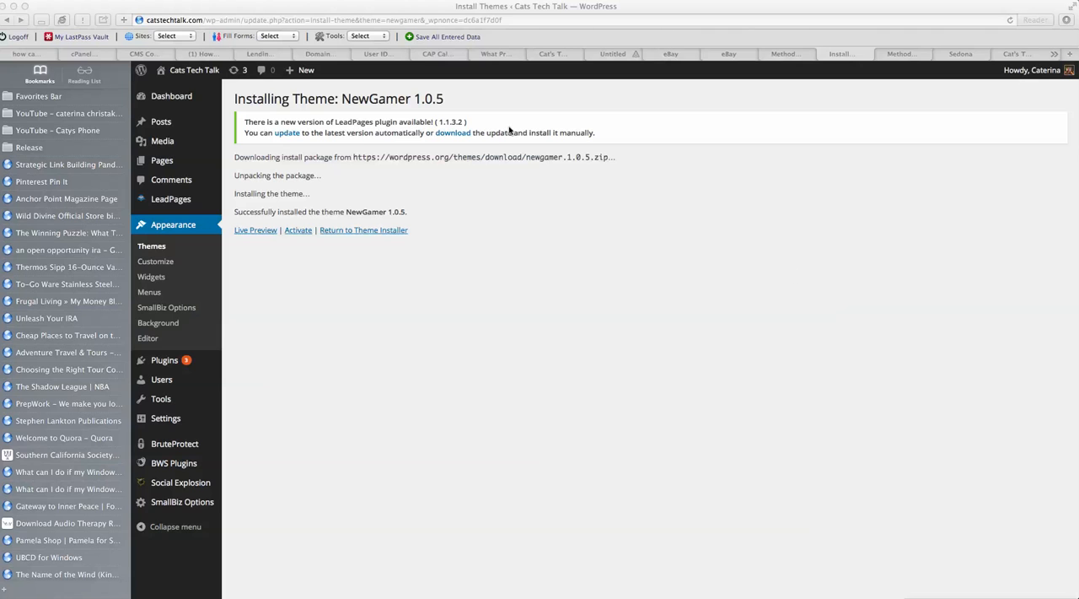
{"action": "mouse_move", "coordinate": [211, 15]}
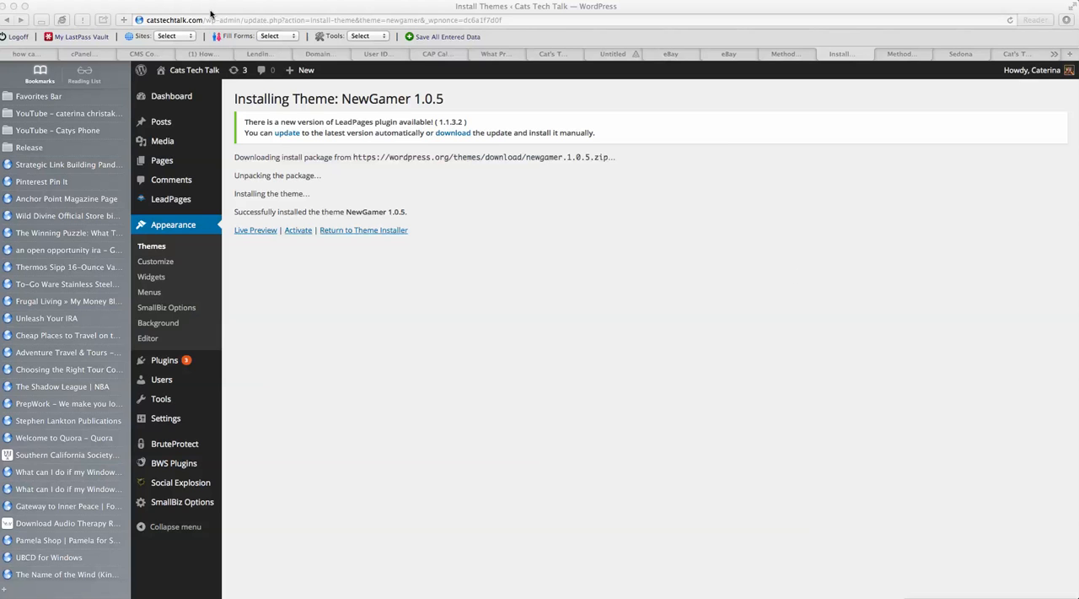
{"action": "mouse_move", "coordinate": [179, 101]}
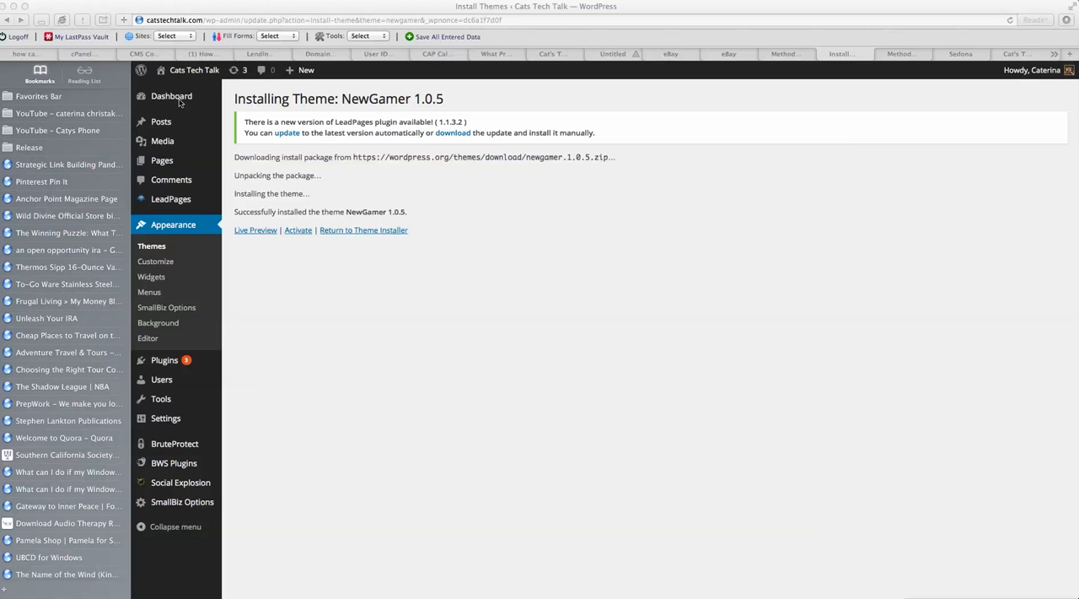
{"action": "mouse_move", "coordinate": [159, 85]}
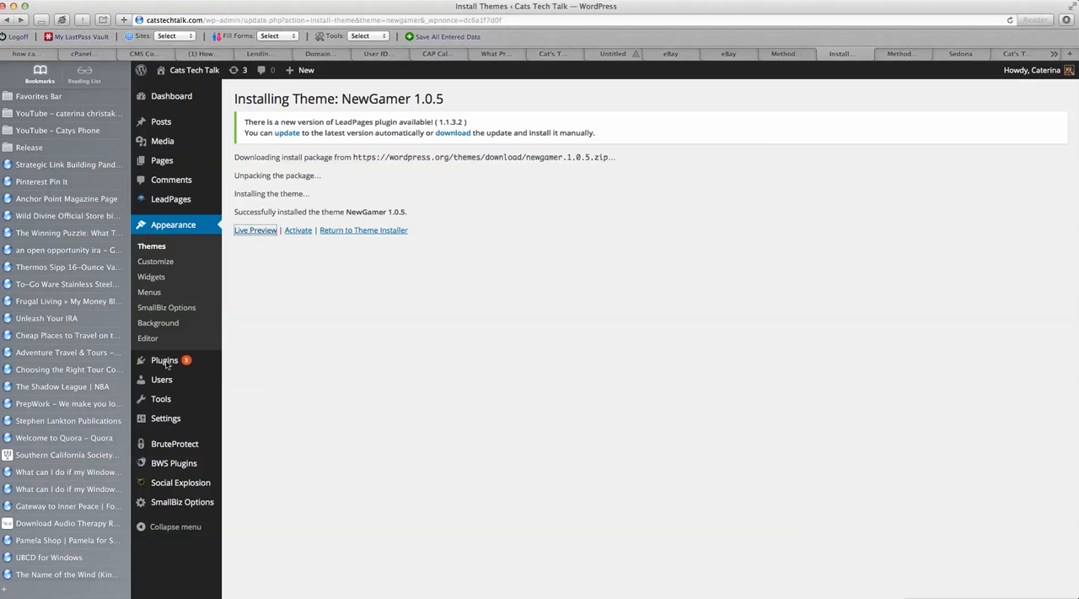
Step: Leave the NewGamer theme install page for the Plugins section of the dashboard
{"action": "left_click", "coordinate": [166, 361]}
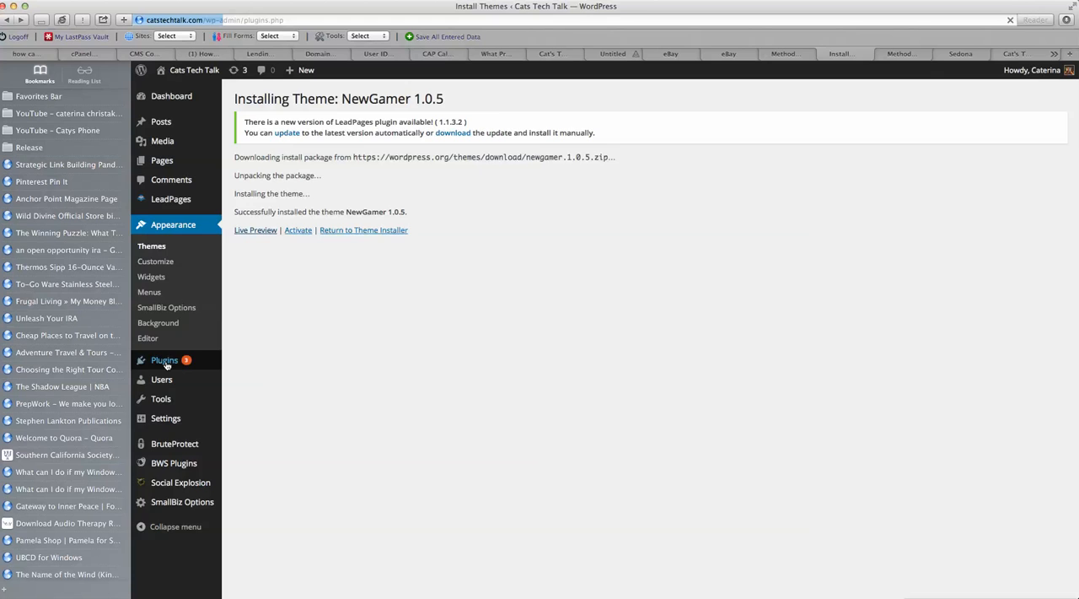
Step: From the installed plugins list, go to Add New to reach the Install Plugins page
{"action": "left_click", "coordinate": [165, 361]}
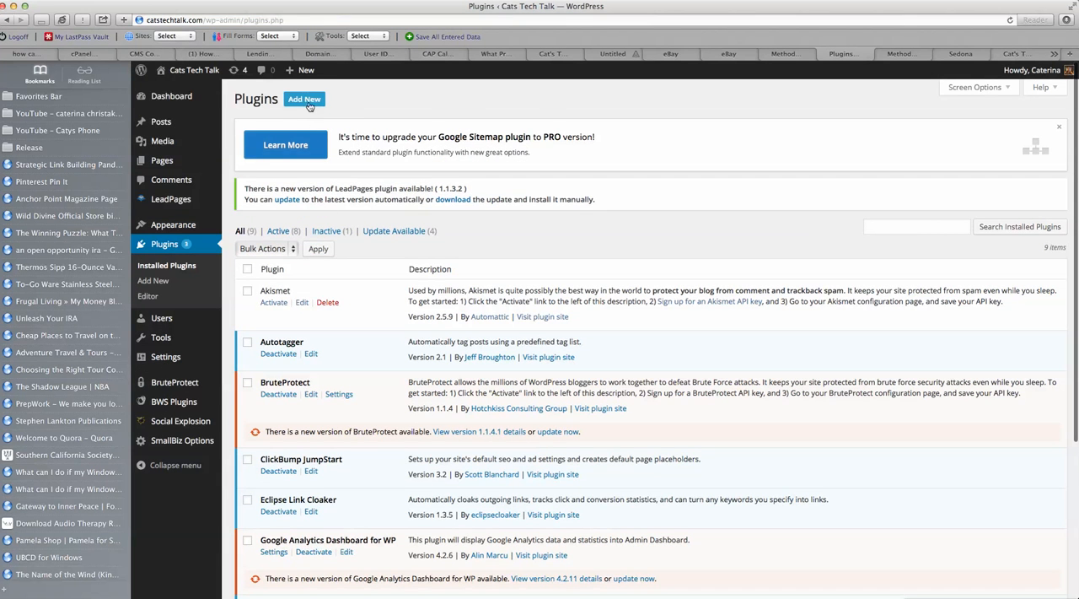
{"action": "left_click", "coordinate": [303, 100]}
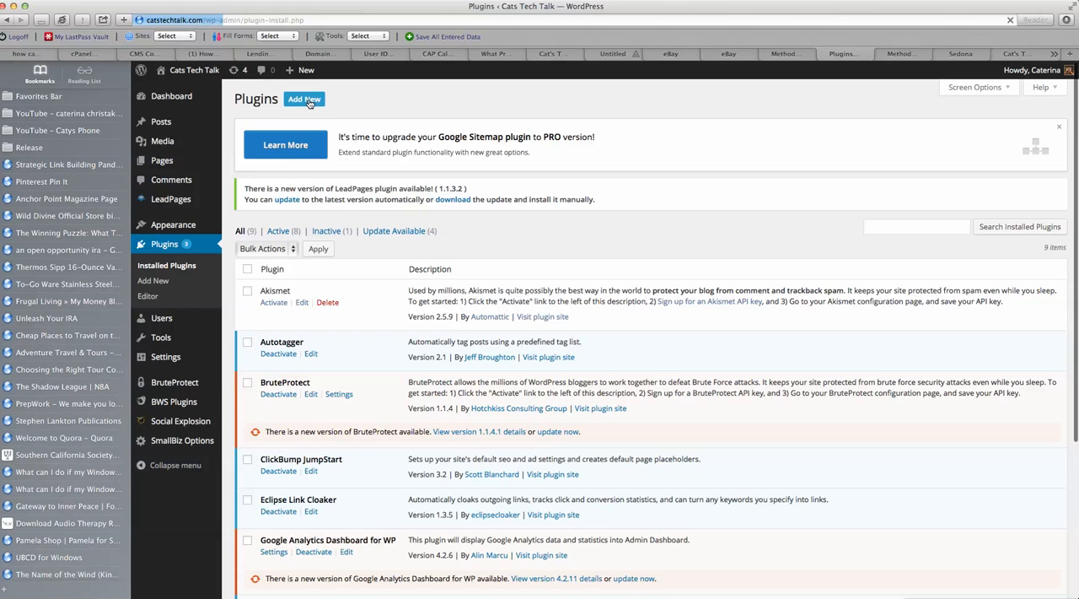
{"action": "left_click", "coordinate": [303, 97]}
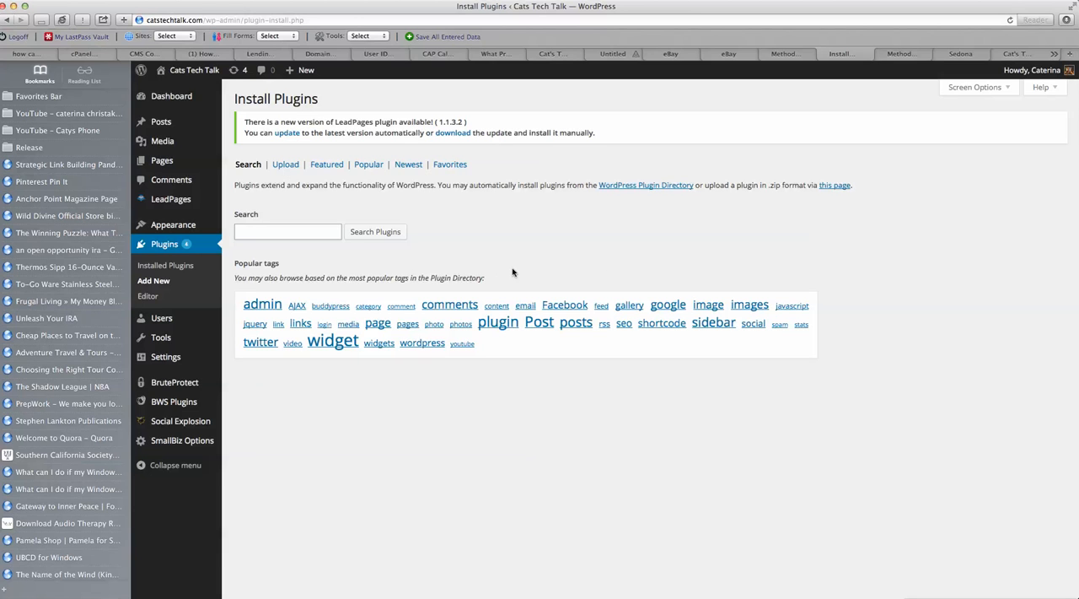
Step: Search the plugin directory for 'google sitemap' and show its results
{"action": "left_click", "coordinate": [286, 233]}
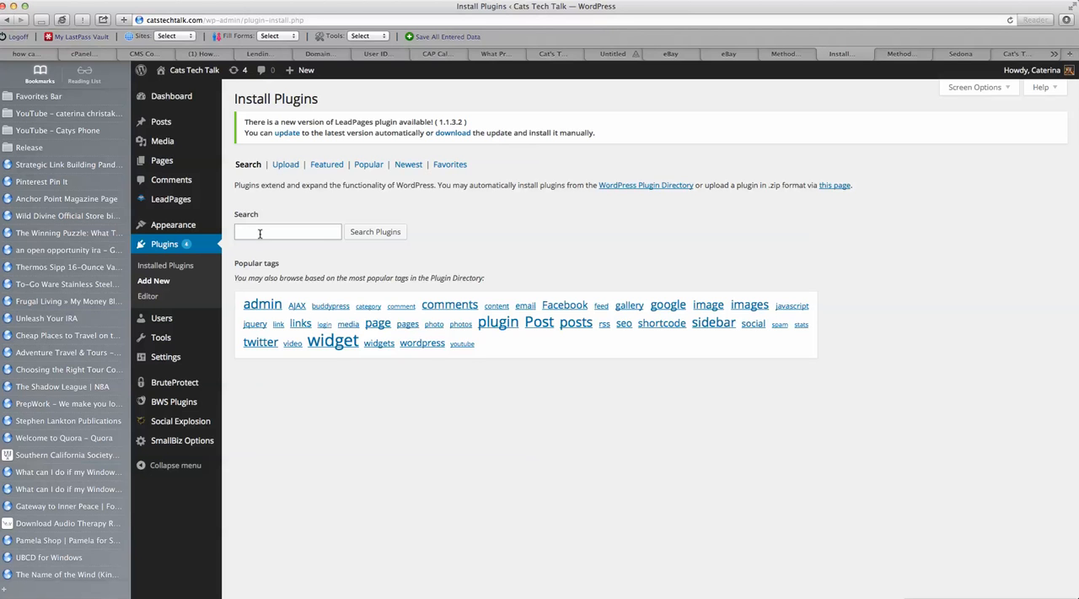
{"action": "type", "text": "g"}
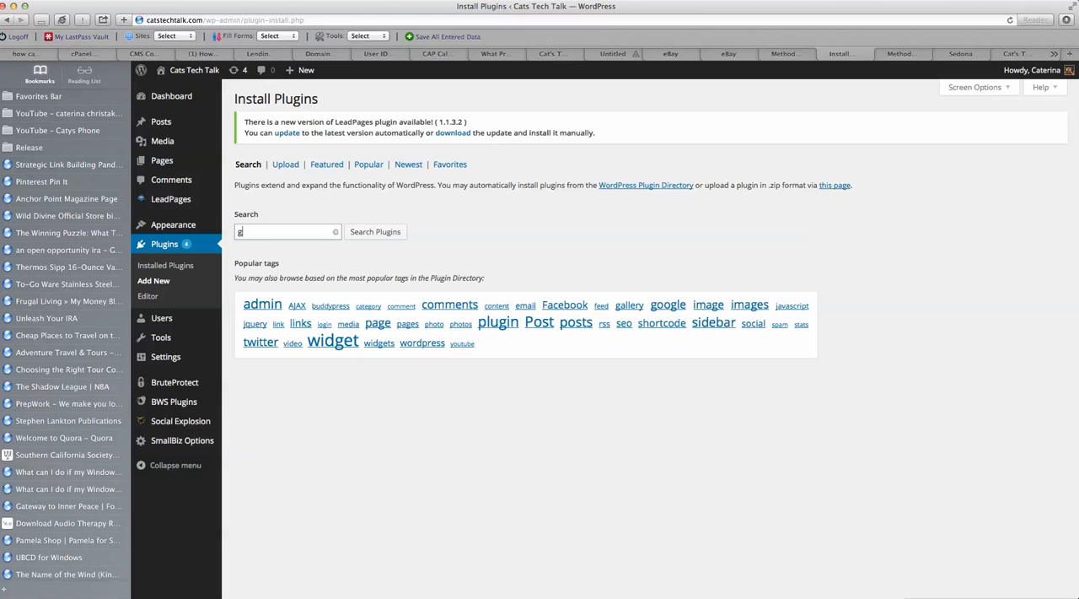
{"action": "type", "text": "oogle sitema"}
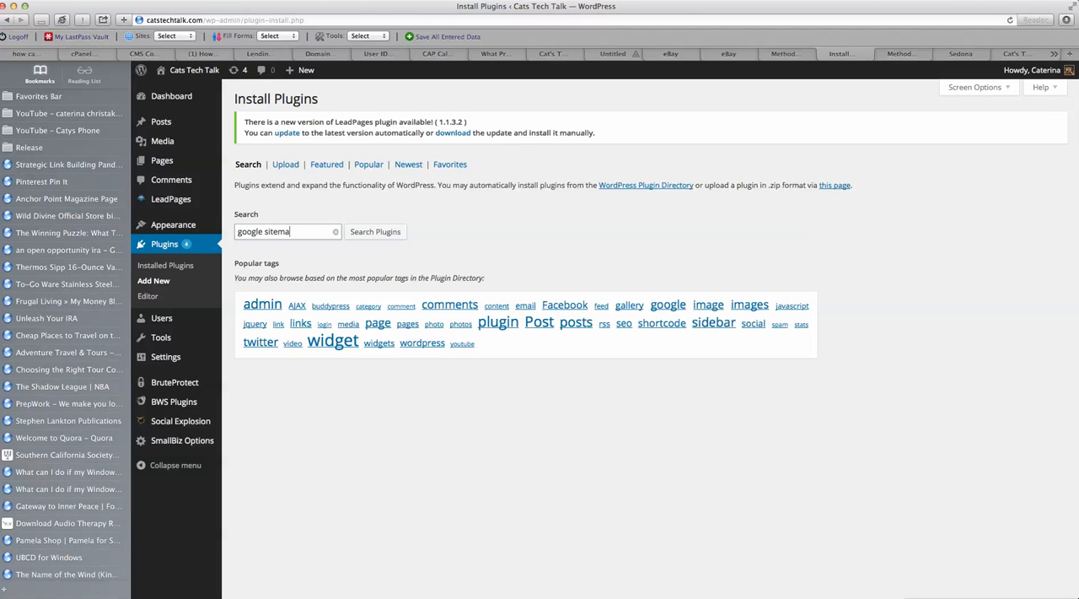
{"action": "left_click", "coordinate": [375, 233]}
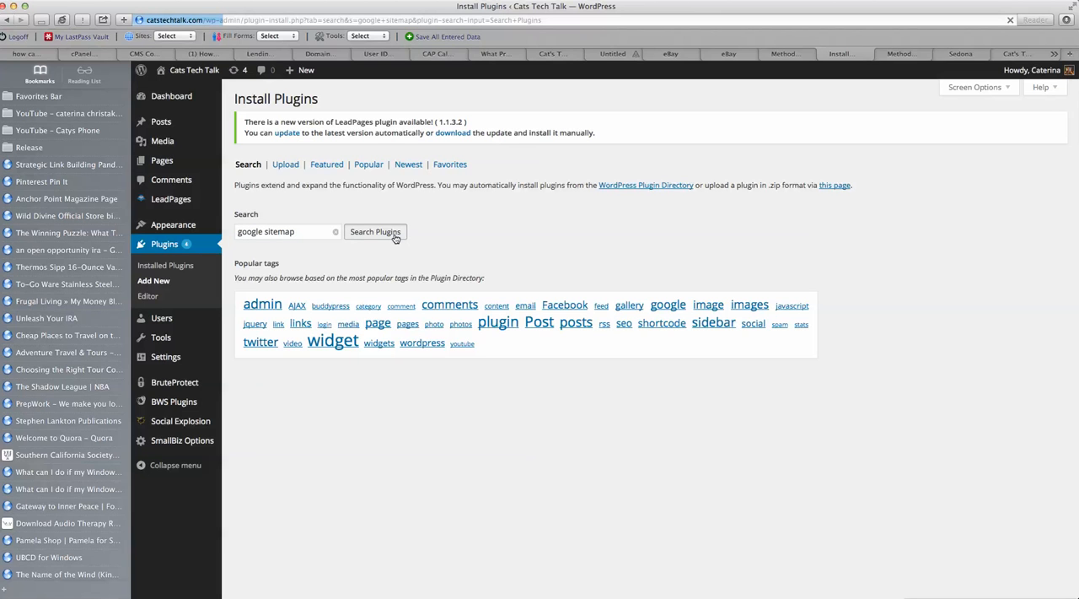
{"action": "left_click", "coordinate": [374, 231]}
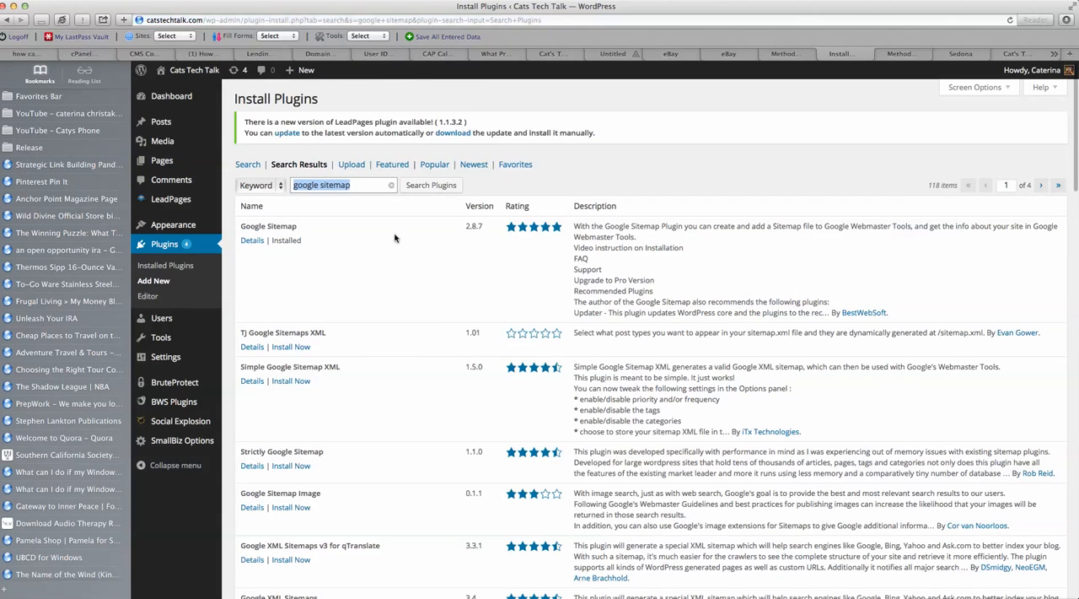
{"action": "mouse_move", "coordinate": [320, 371]}
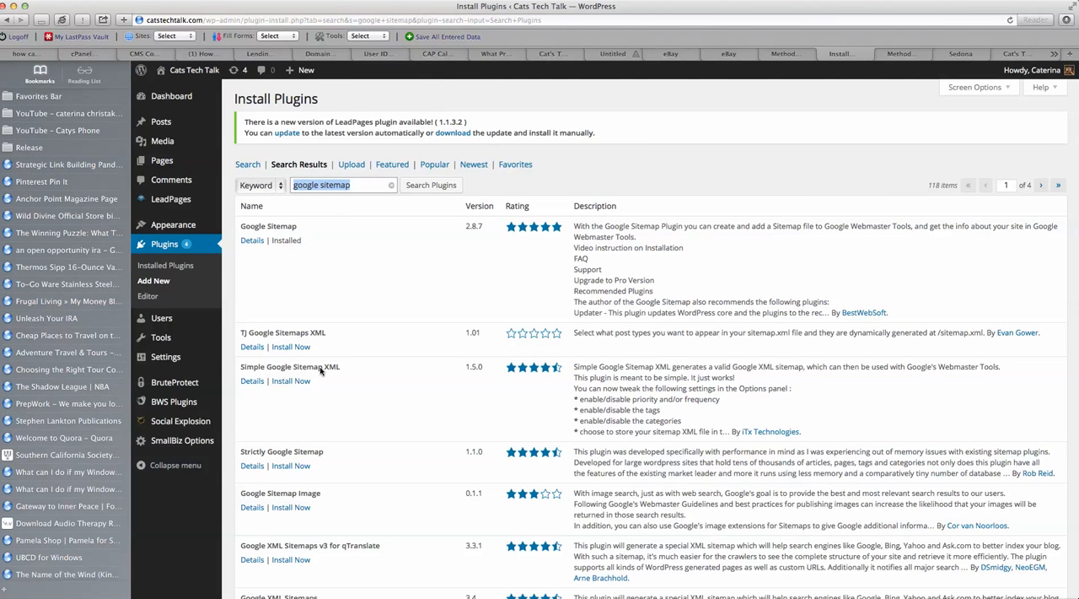
{"action": "mouse_move", "coordinate": [349, 257]}
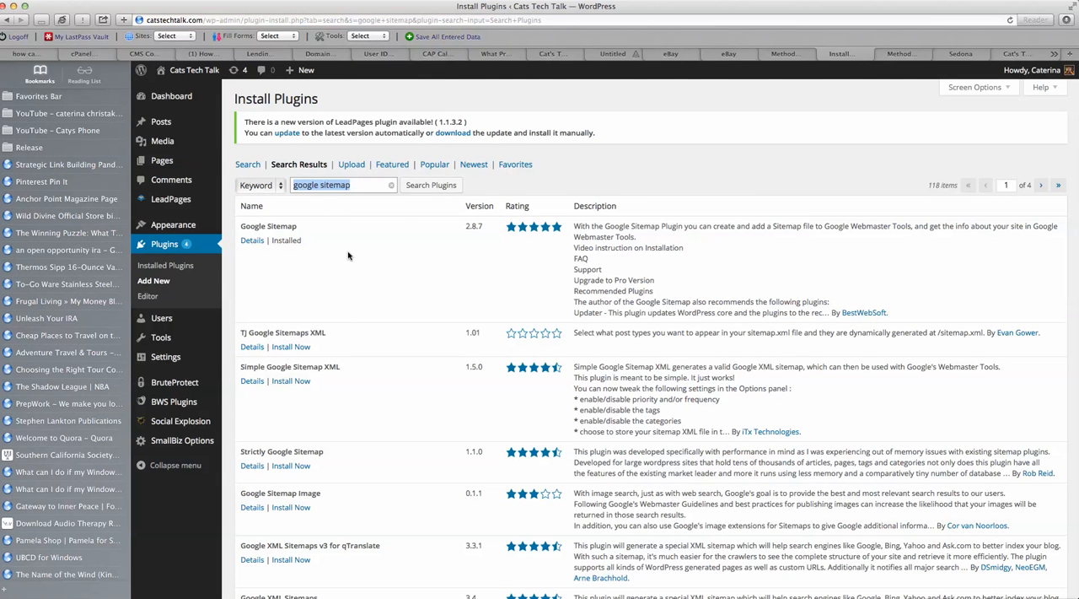
{"action": "mouse_move", "coordinate": [445, 260]}
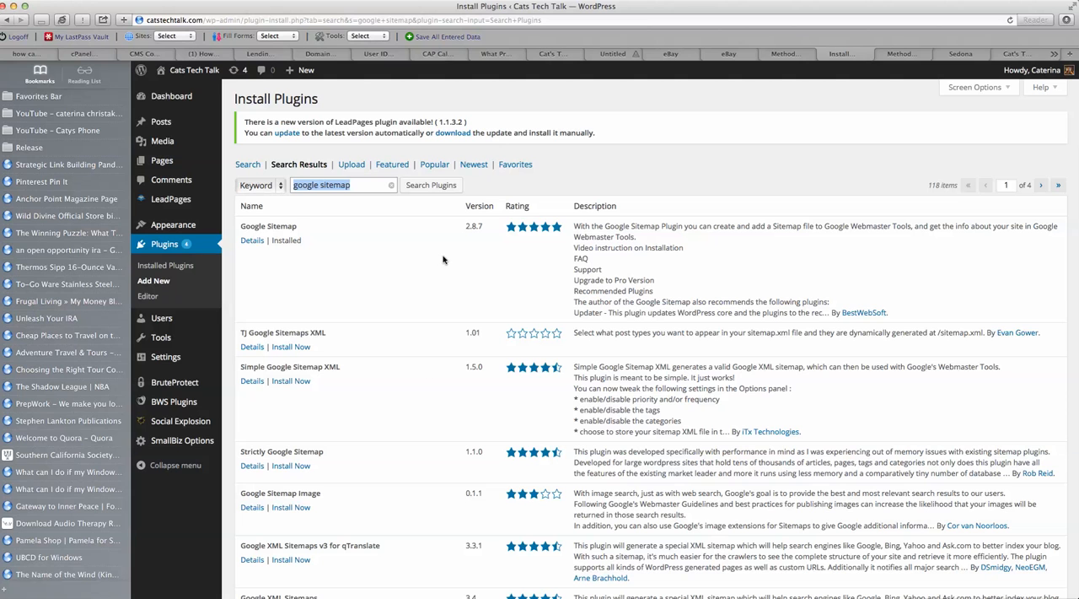
{"action": "mouse_move", "coordinate": [320, 250]}
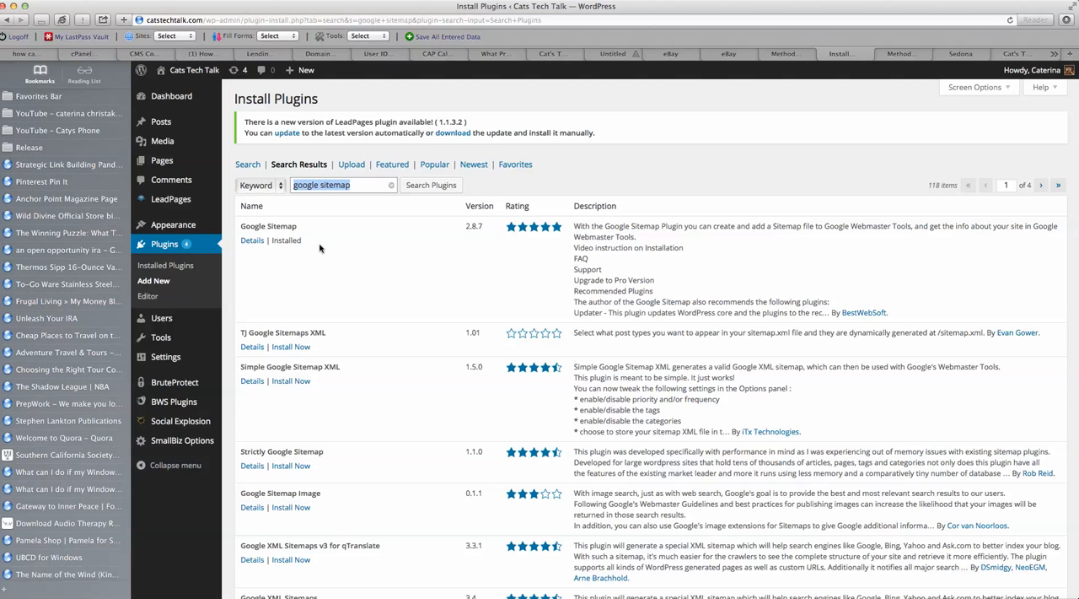
{"action": "mouse_move", "coordinate": [317, 381]}
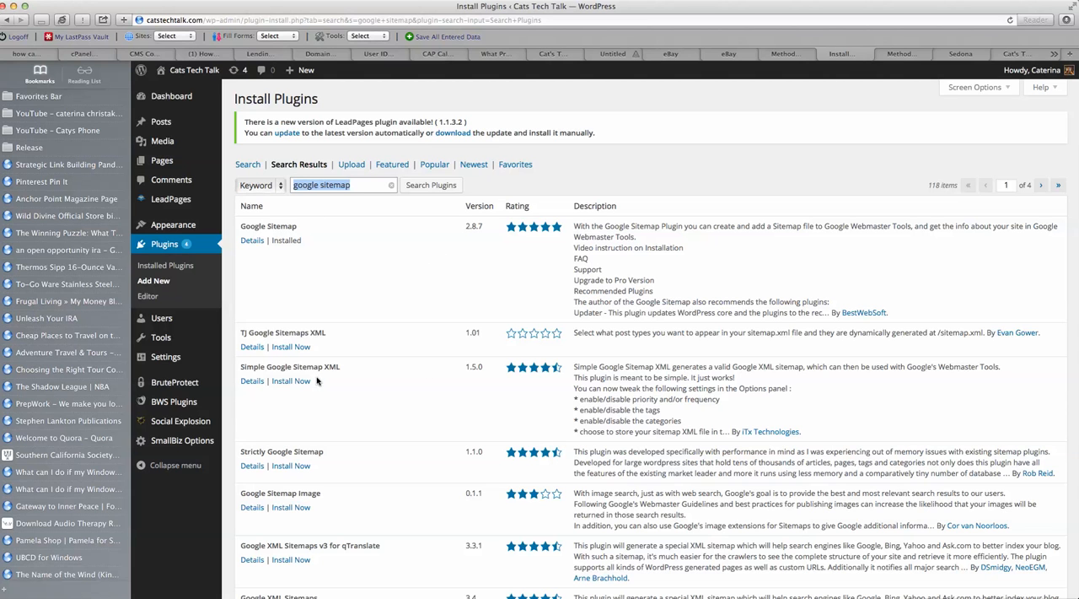
{"action": "mouse_move", "coordinate": [330, 388]}
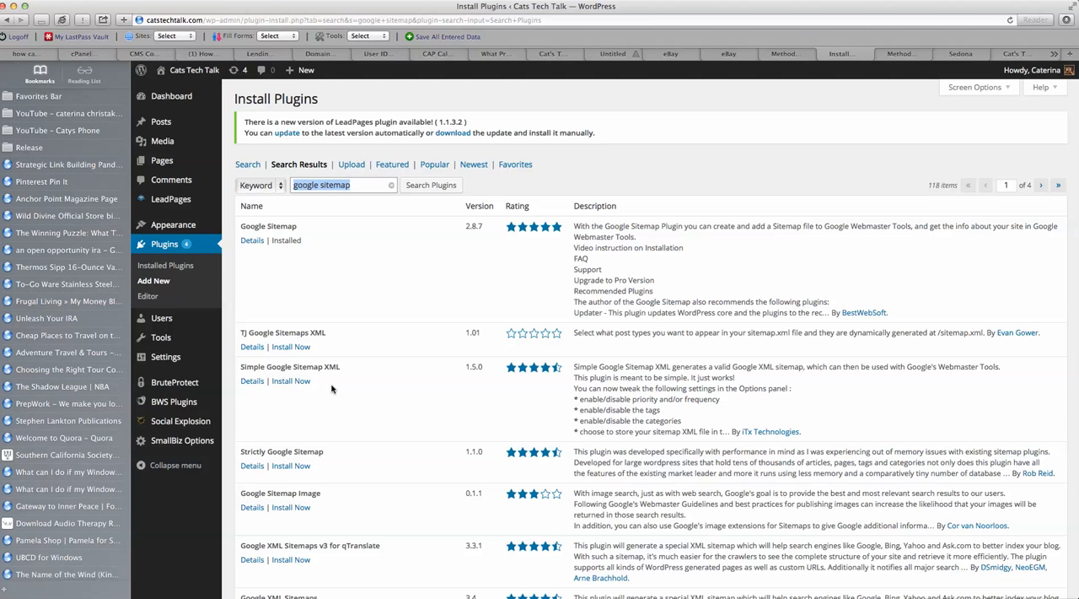
{"action": "mouse_move", "coordinate": [411, 378]}
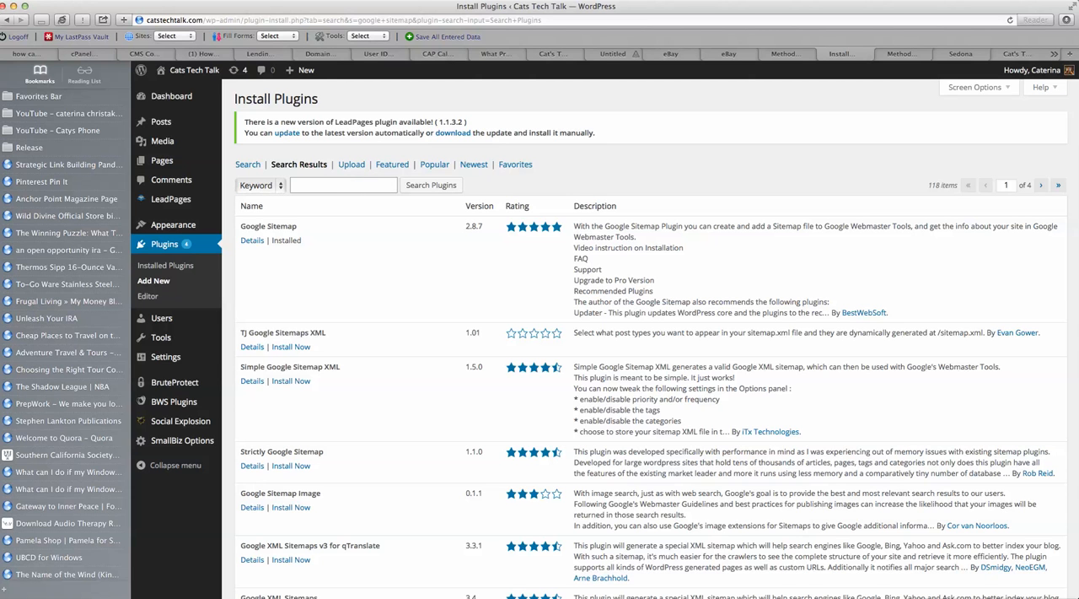
Step: Search 'video site' and install Video XML Sitemap Generator, confirming the install
{"action": "type", "text": "video sitemap"}
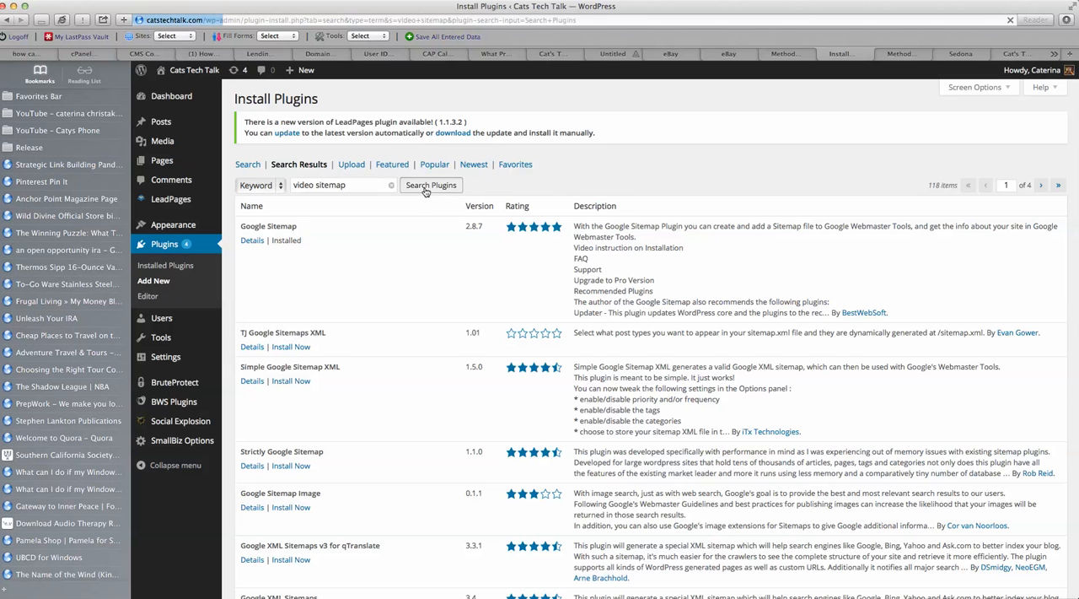
{"action": "mouse_move", "coordinate": [675, 181]}
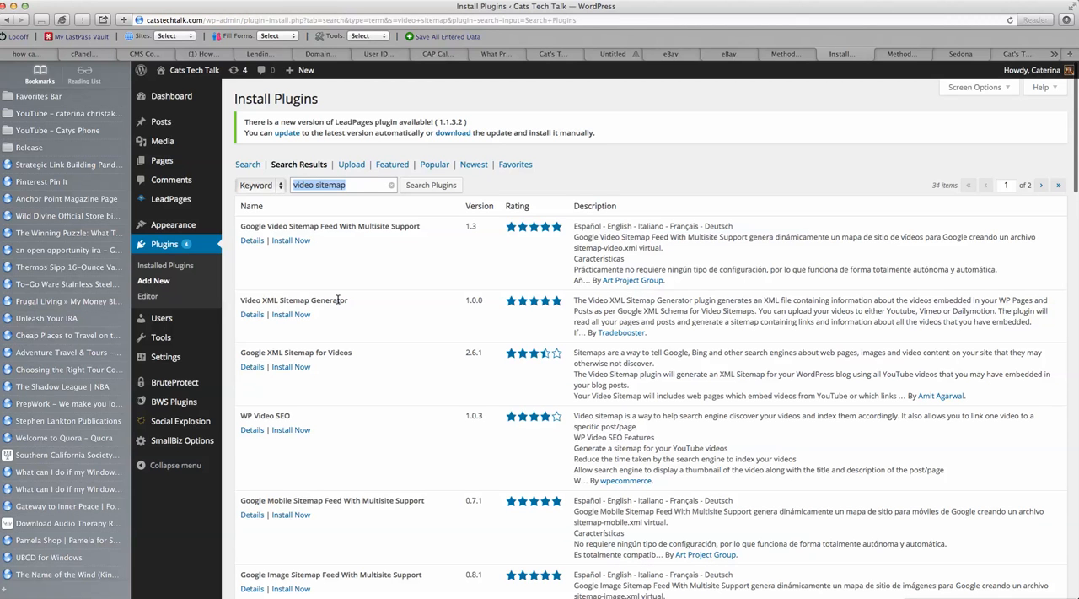
{"action": "mouse_move", "coordinate": [290, 314]}
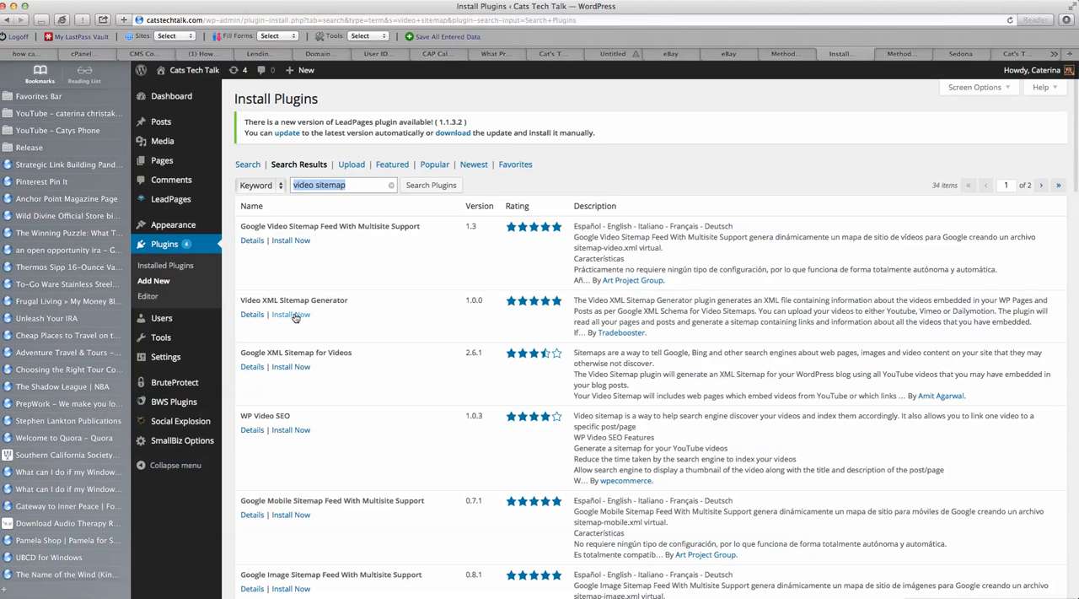
{"action": "left_click", "coordinate": [290, 313]}
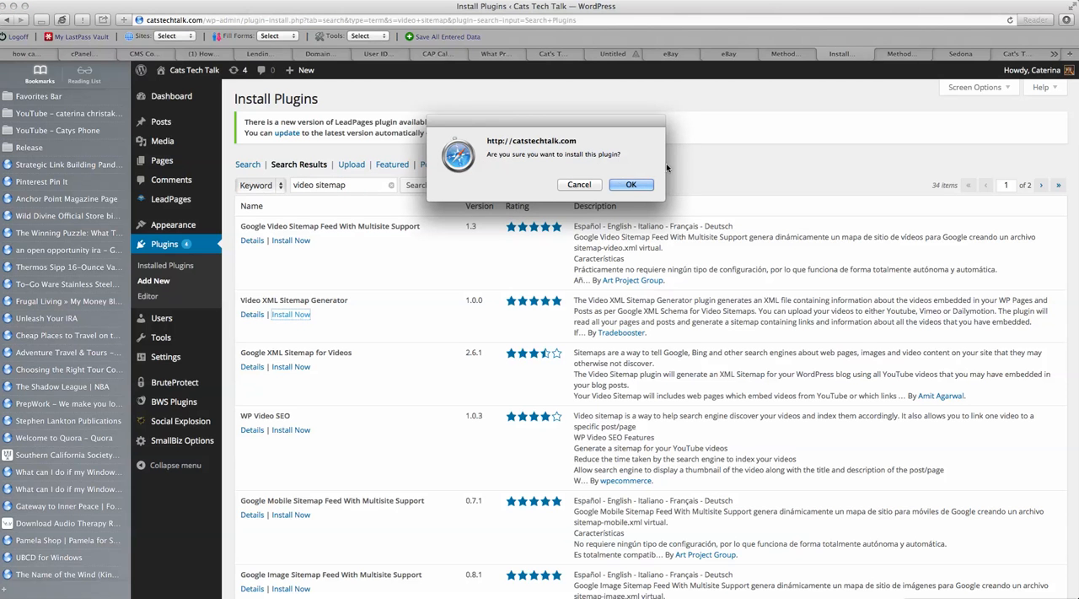
{"action": "left_click", "coordinate": [630, 184]}
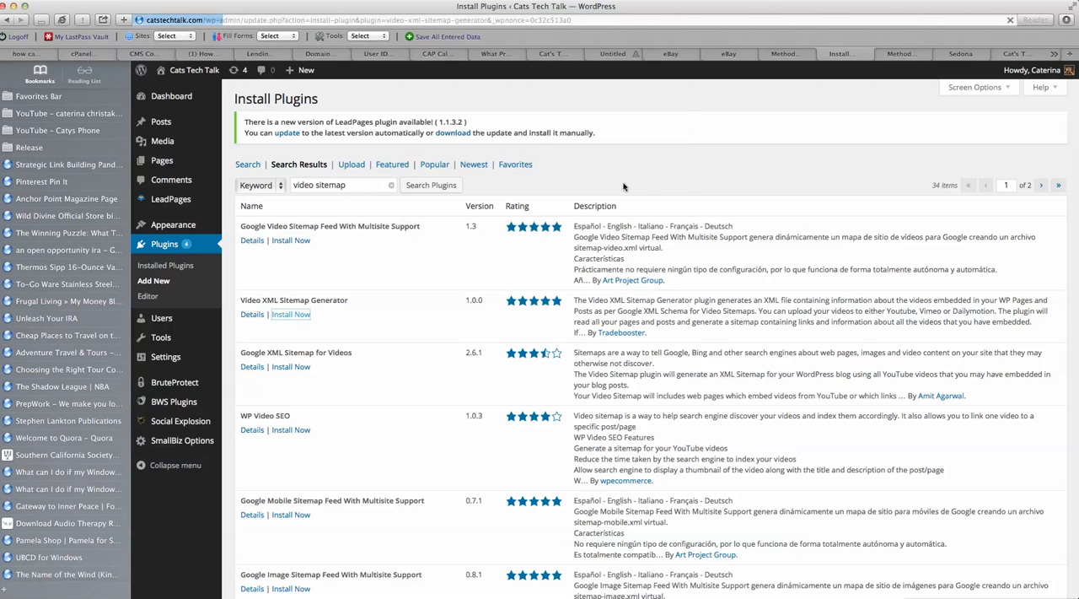
Step: Activate the newly installed Video XML Sitemap Generator 1.0.0 plugin
{"action": "left_click", "coordinate": [290, 314]}
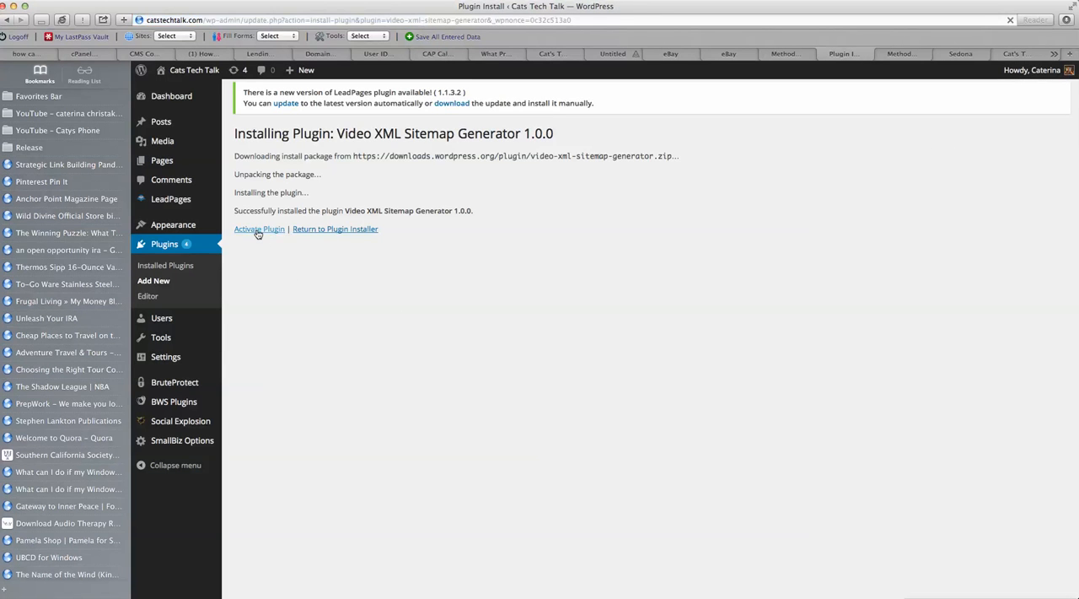
{"action": "left_click", "coordinate": [260, 229]}
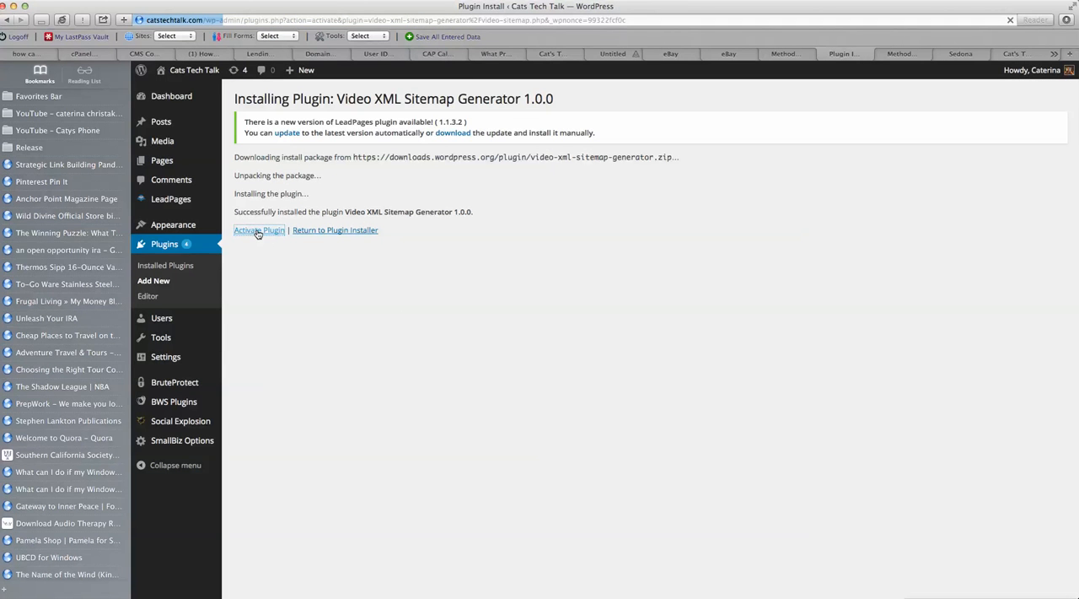
{"action": "left_click", "coordinate": [260, 229]}
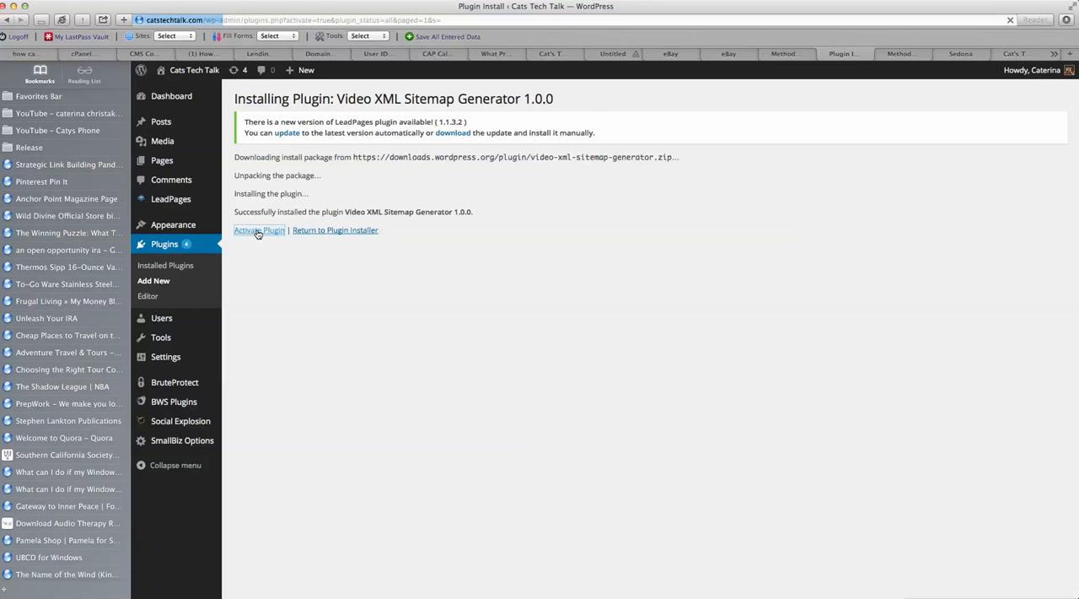
{"action": "left_click", "coordinate": [260, 229]}
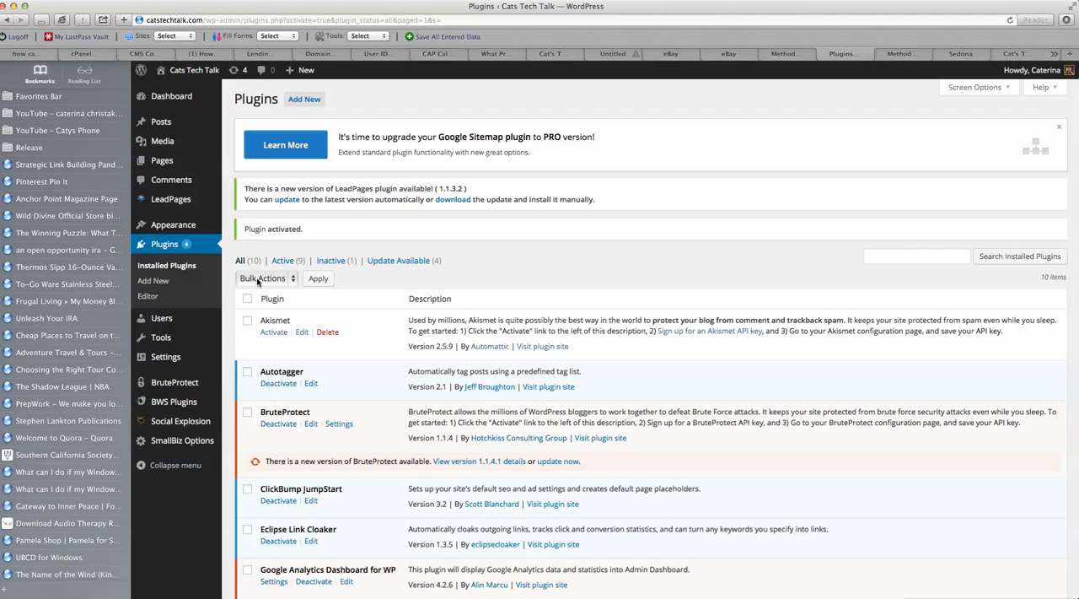
{"action": "mouse_move", "coordinate": [165, 356]}
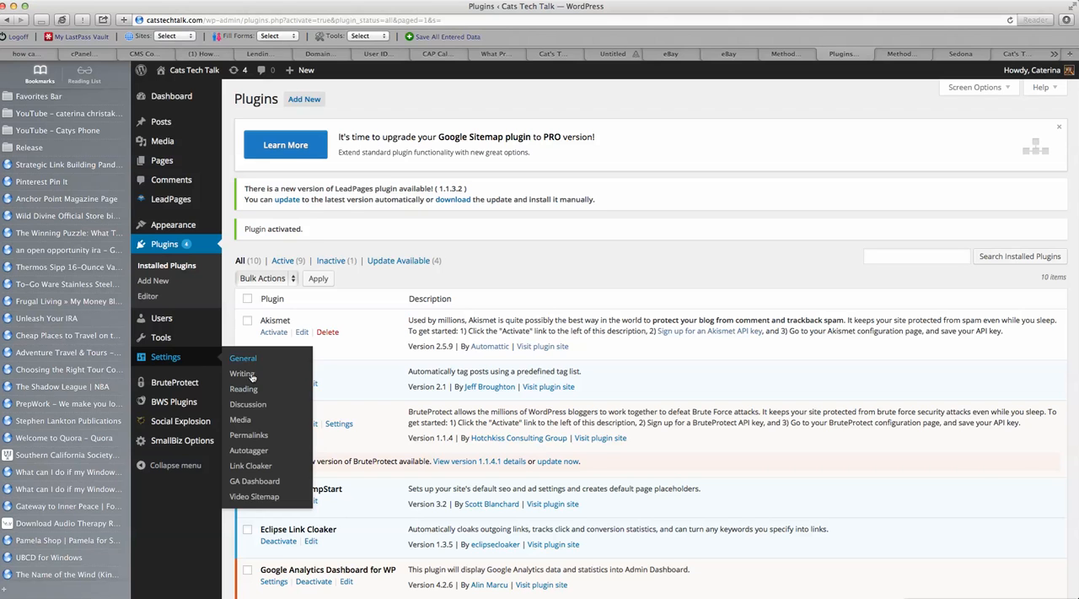
Step: In Settings > Video Sitemap, tick Youtube, save, and generate the video sitemap
{"action": "left_click", "coordinate": [253, 496]}
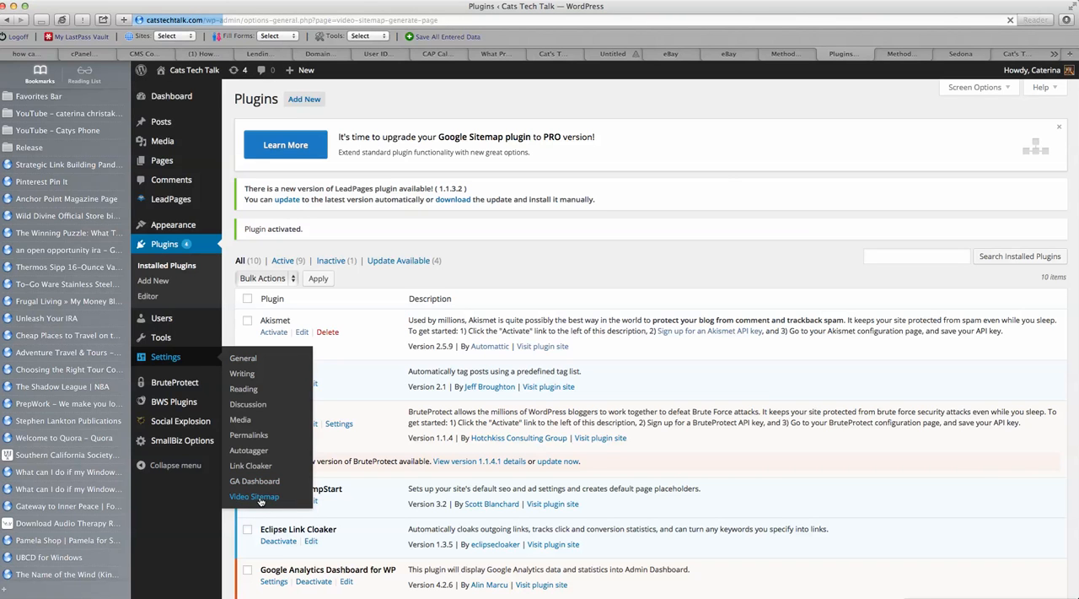
{"action": "left_click", "coordinate": [253, 495]}
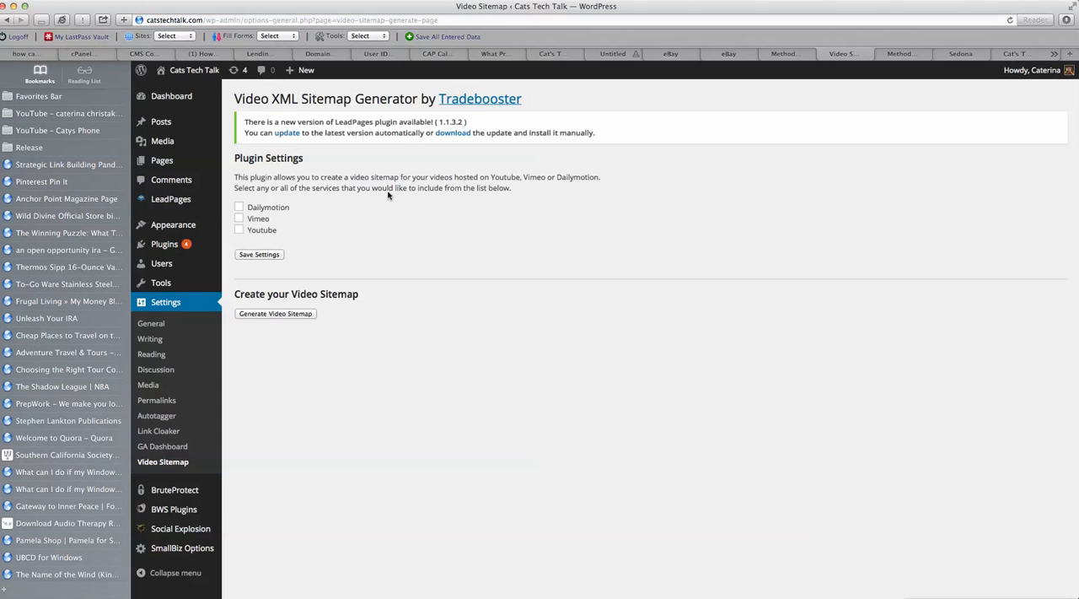
{"action": "mouse_move", "coordinate": [346, 188]}
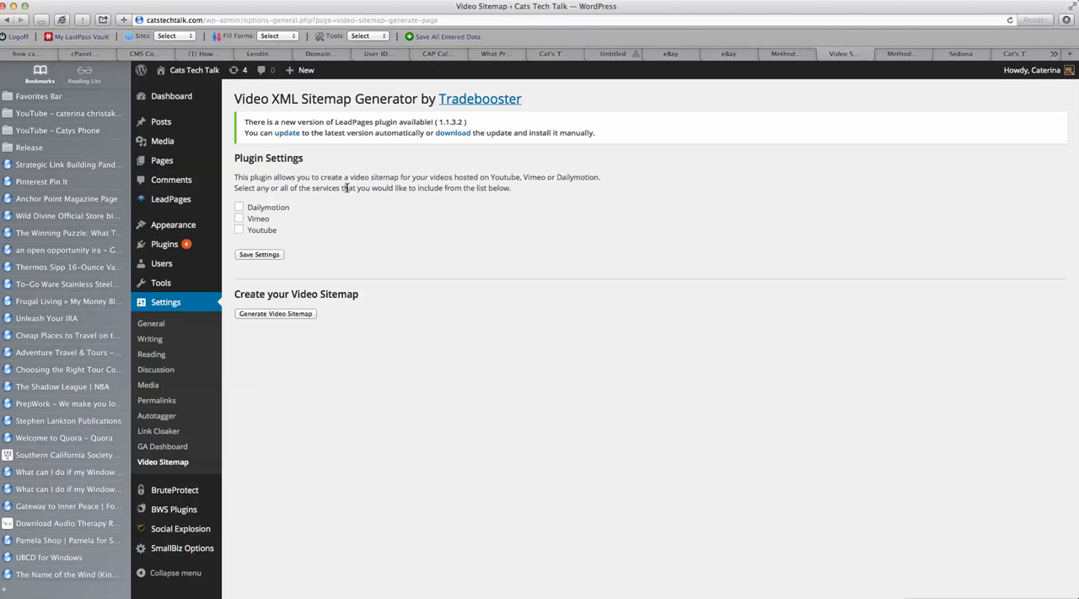
{"action": "mouse_move", "coordinate": [398, 199]}
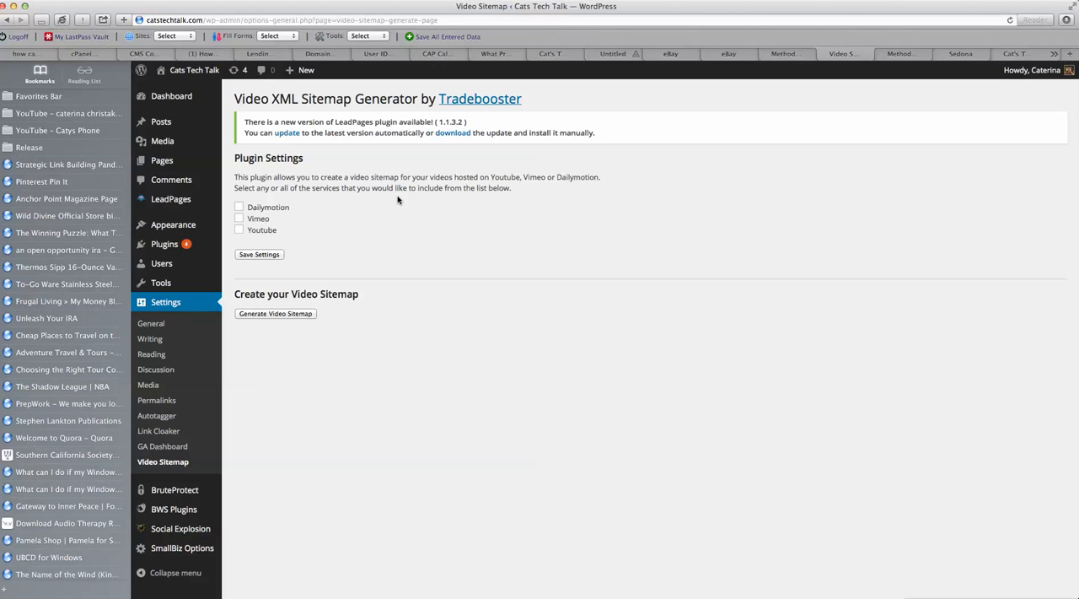
{"action": "mouse_move", "coordinate": [276, 234]}
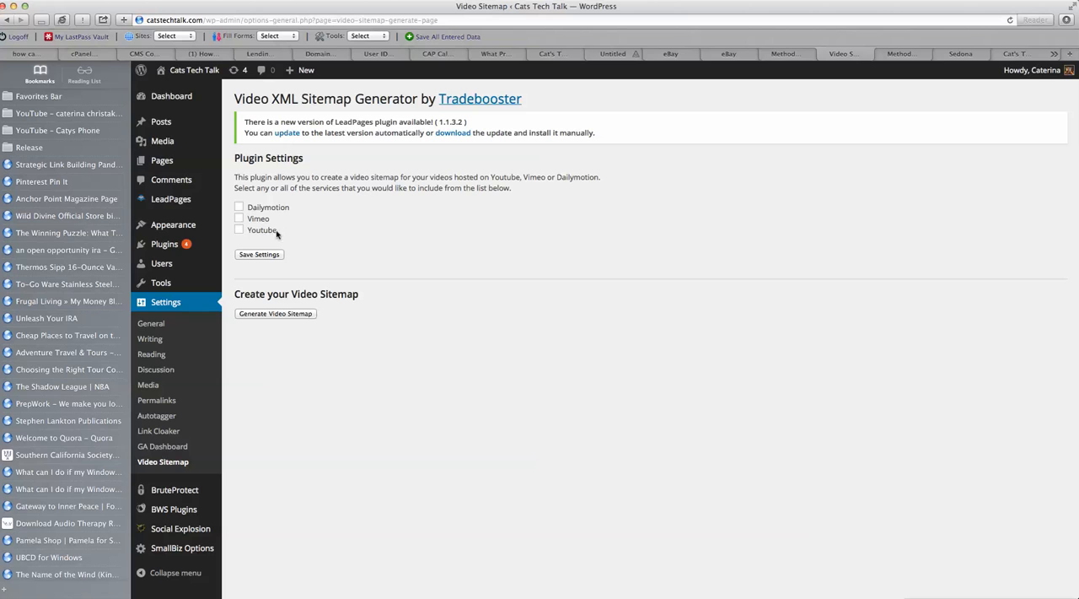
{"action": "left_click", "coordinate": [239, 229]}
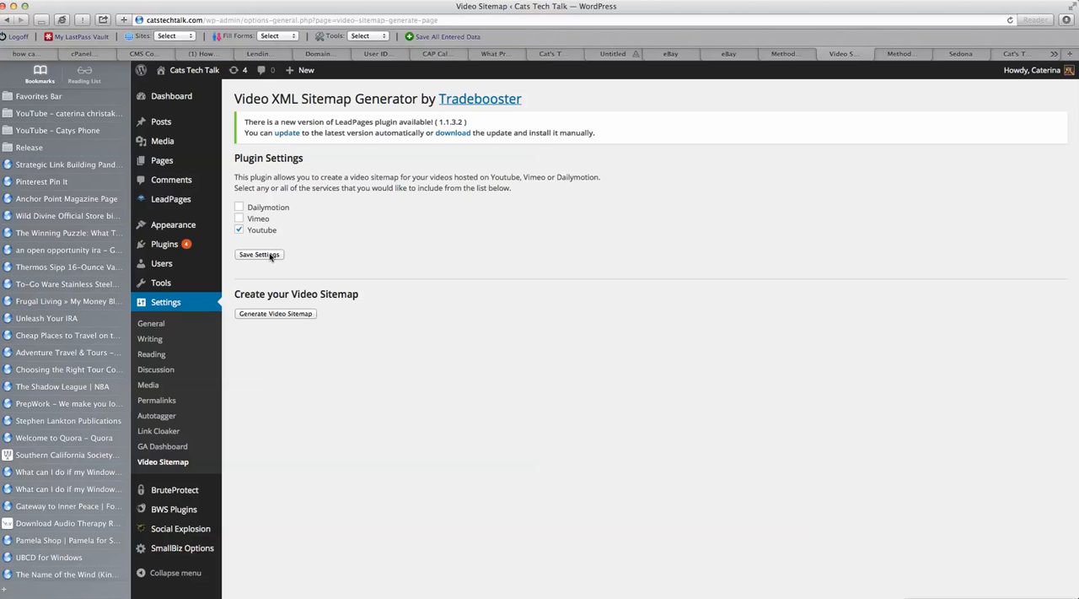
{"action": "left_click", "coordinate": [260, 253]}
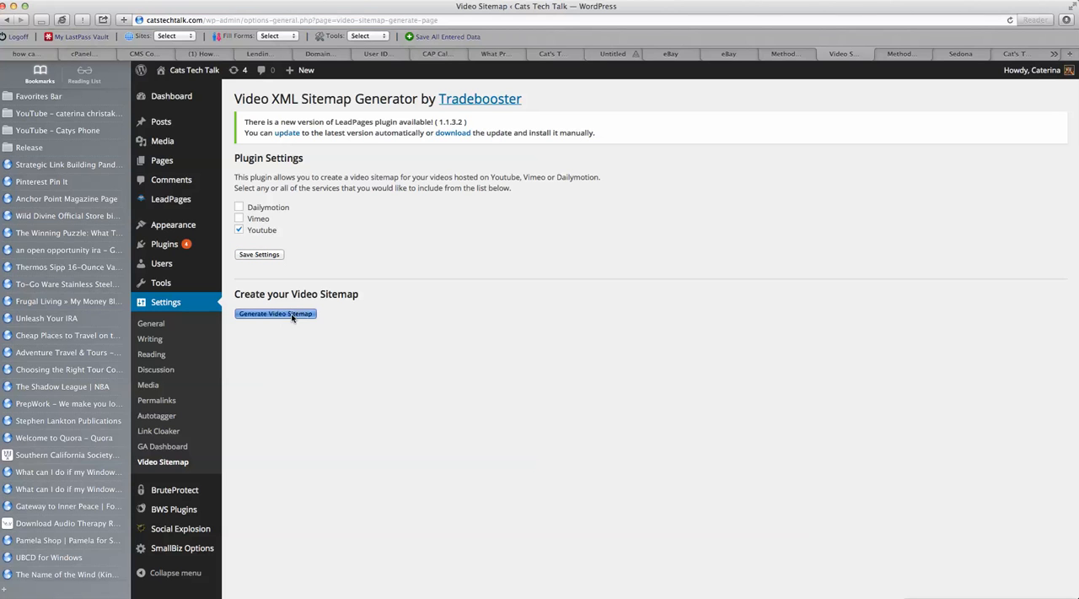
{"action": "left_click", "coordinate": [277, 314]}
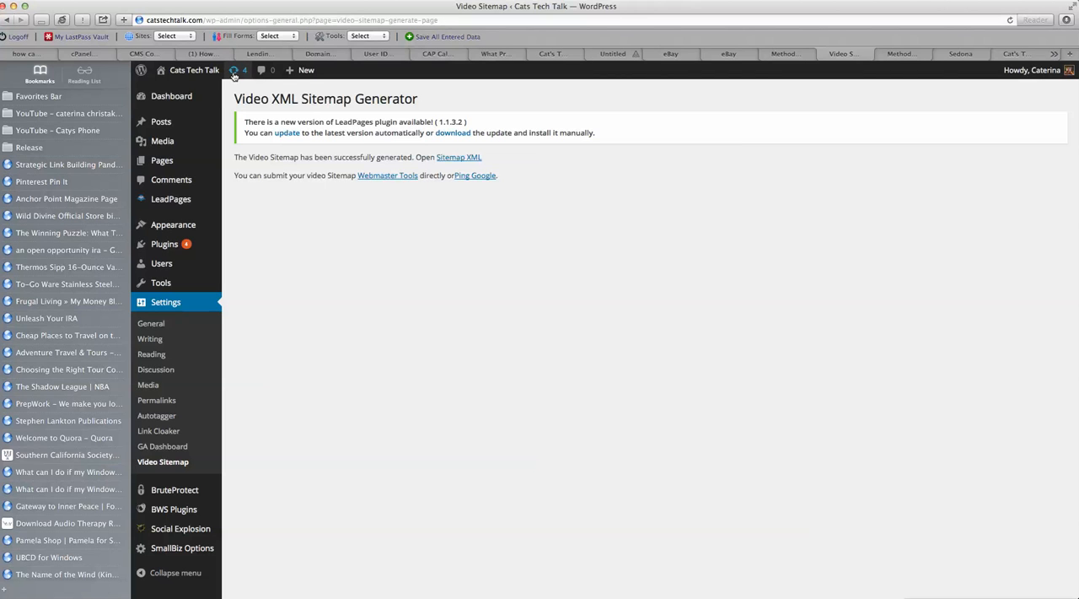
{"action": "mouse_move", "coordinate": [234, 71]}
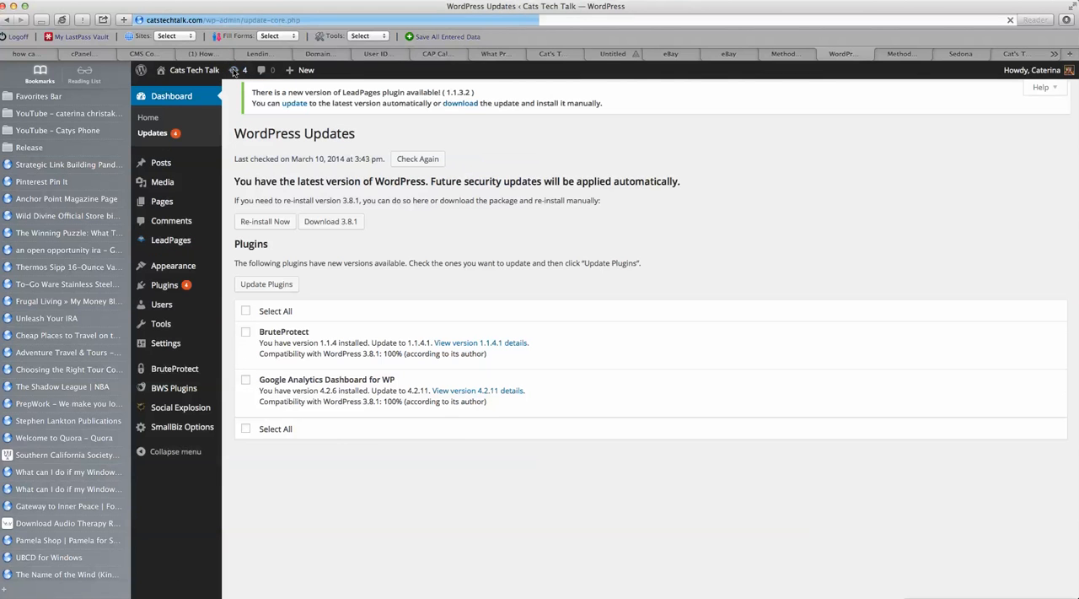
Step: On Dashboard > Updates, select all four plugins with pending updates
{"action": "left_click", "coordinate": [246, 311]}
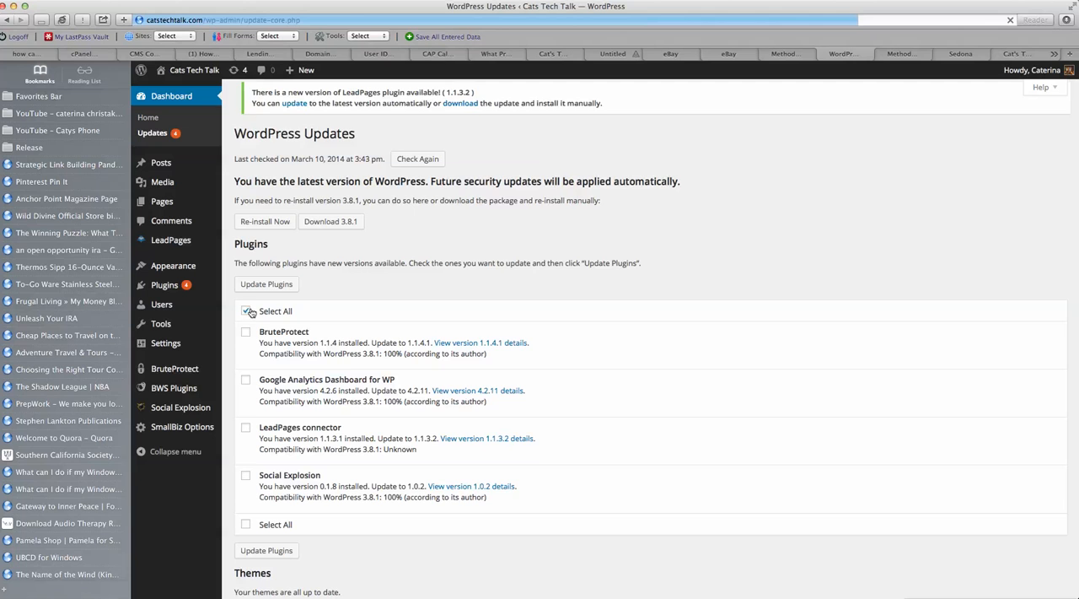
{"action": "left_click", "coordinate": [246, 310]}
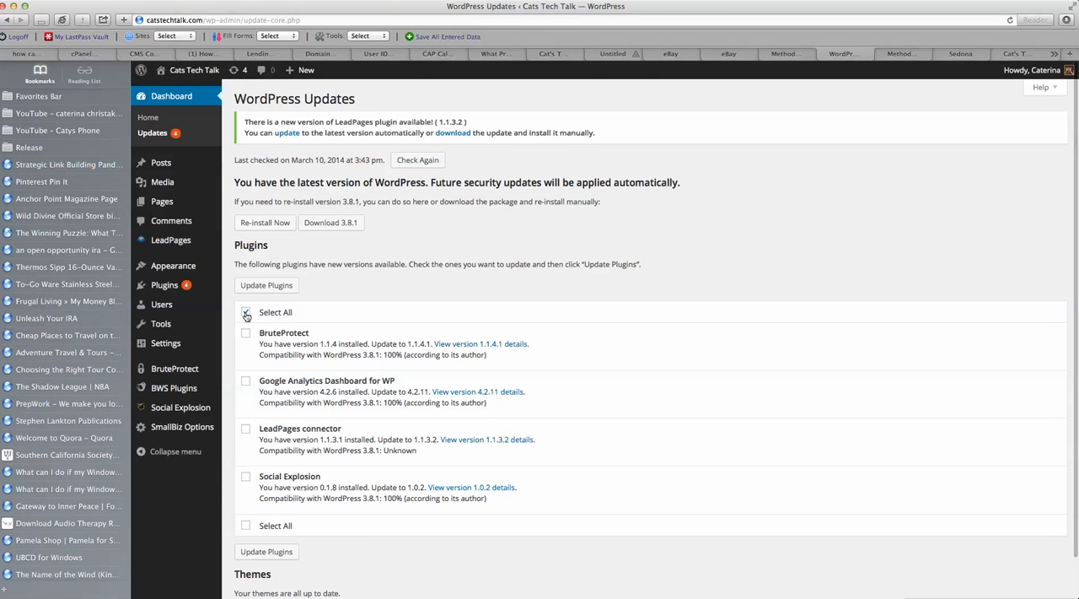
{"action": "left_click", "coordinate": [246, 312]}
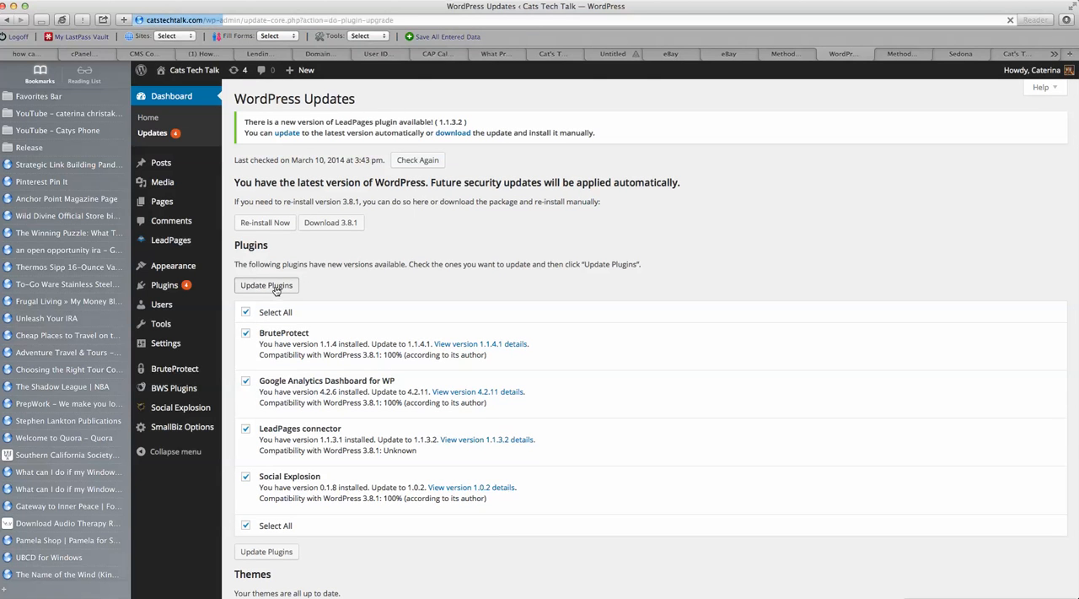
Step: Run Update Plugins so BruteProtect, Google Analytics Dashboard, LeadPages connector and Social Explosion update
{"action": "left_click", "coordinate": [266, 285]}
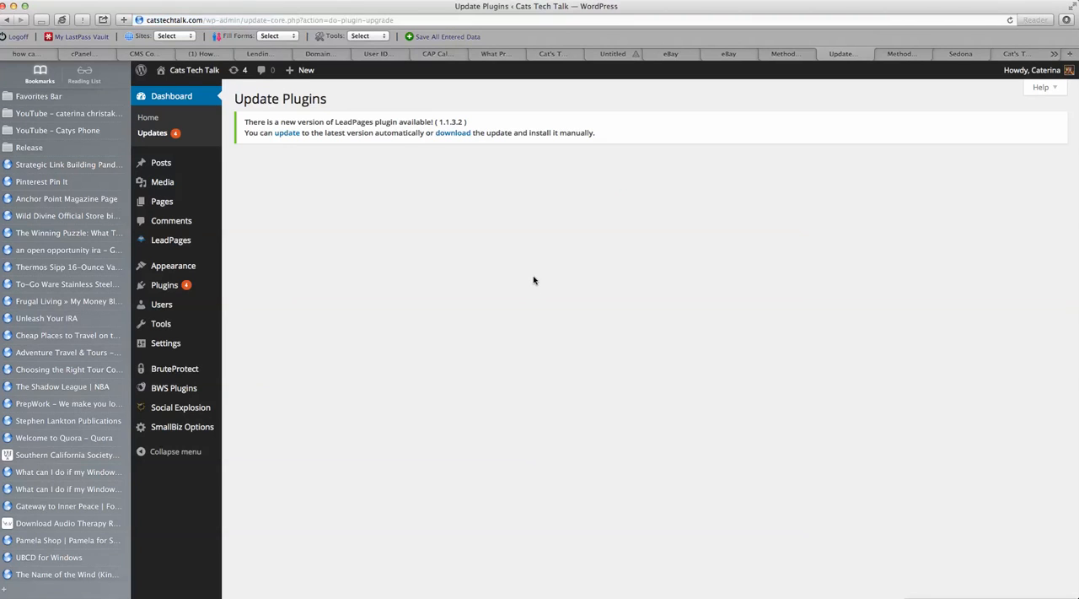
{"action": "left_click", "coordinate": [286, 134]}
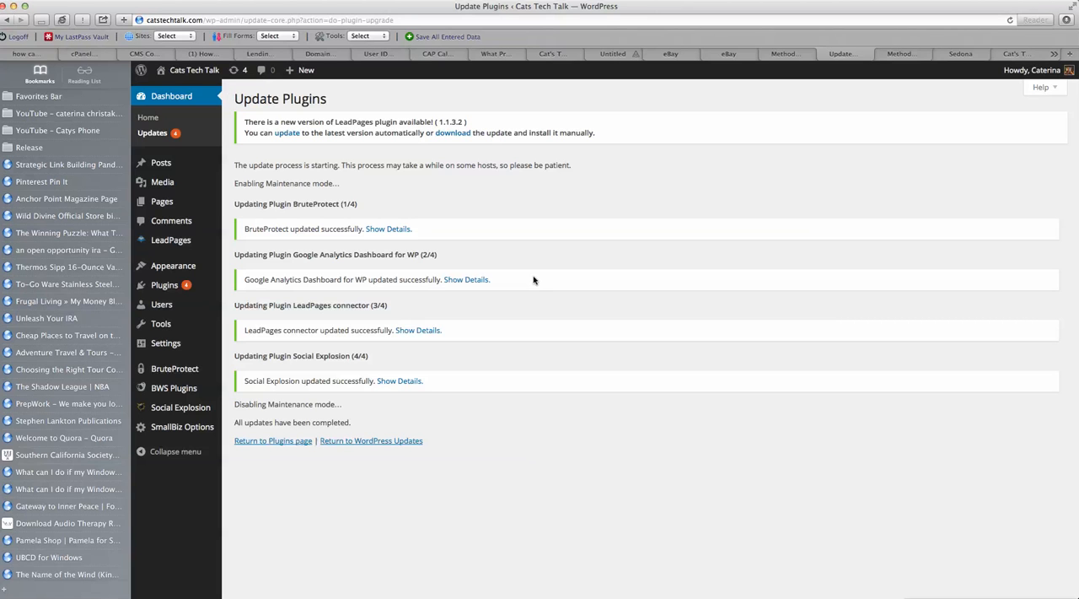
{"action": "mouse_move", "coordinate": [886, 553]}
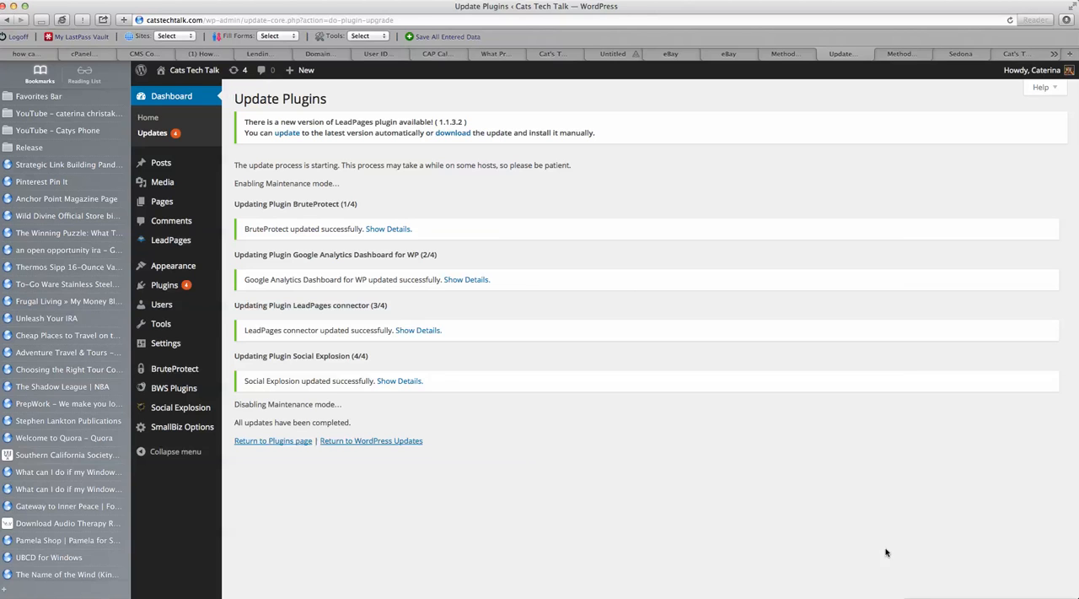